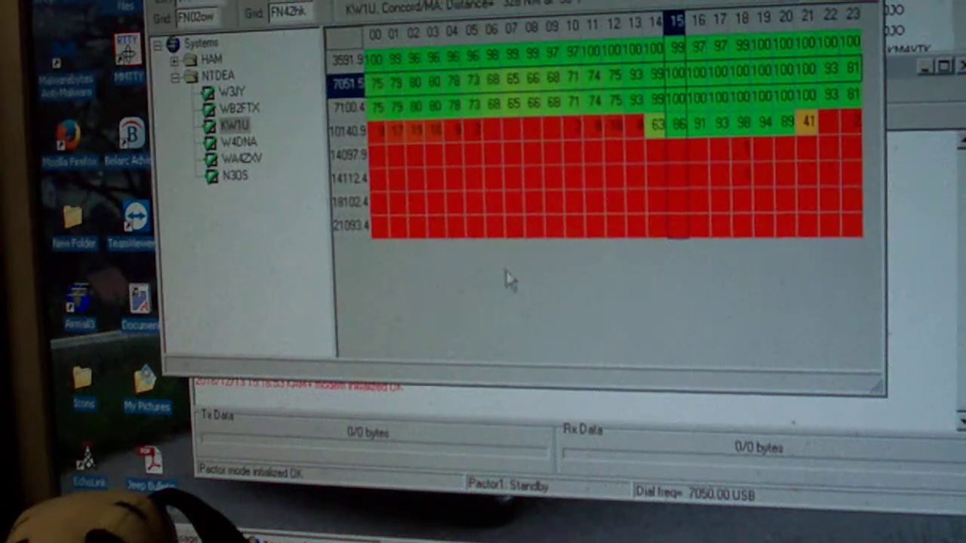
mouse_move(702, 121)
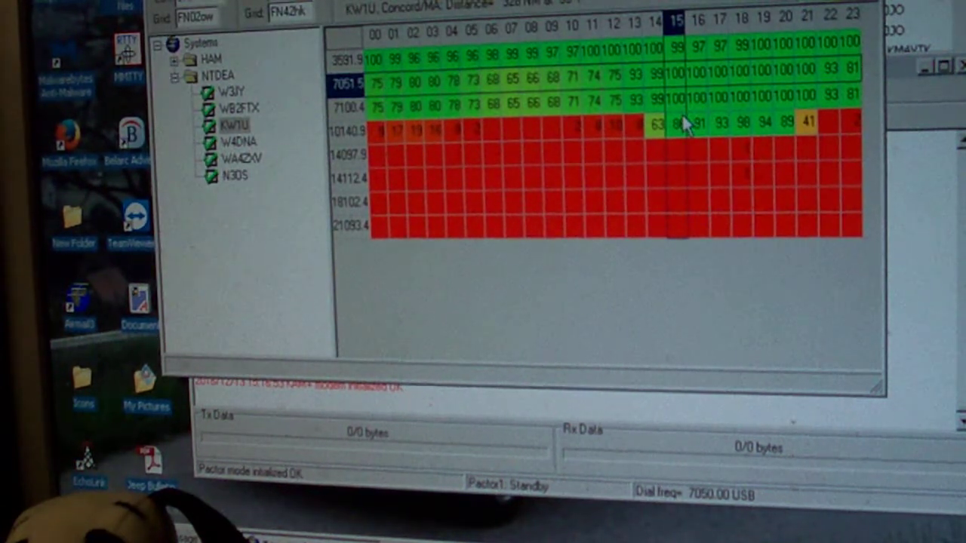
mouse_move(687, 52)
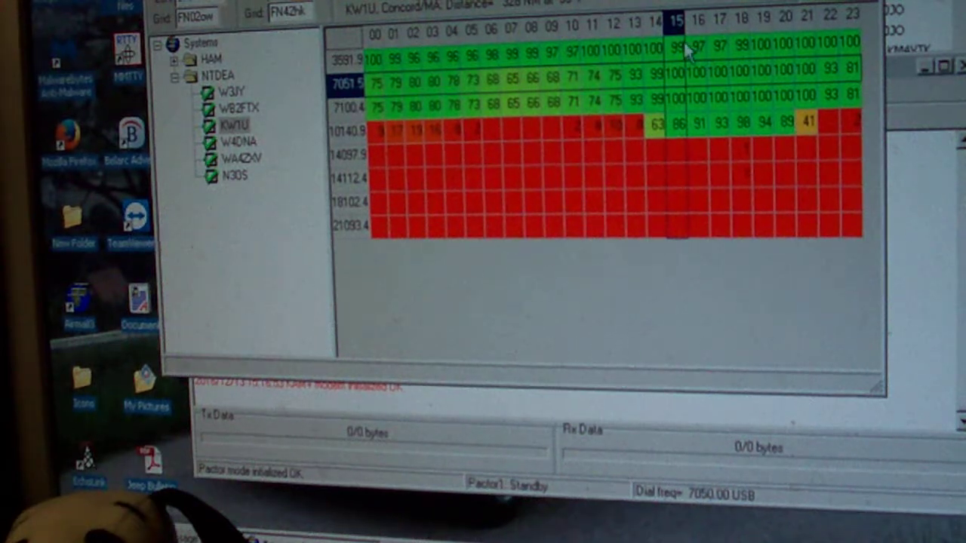
mouse_move(679, 98)
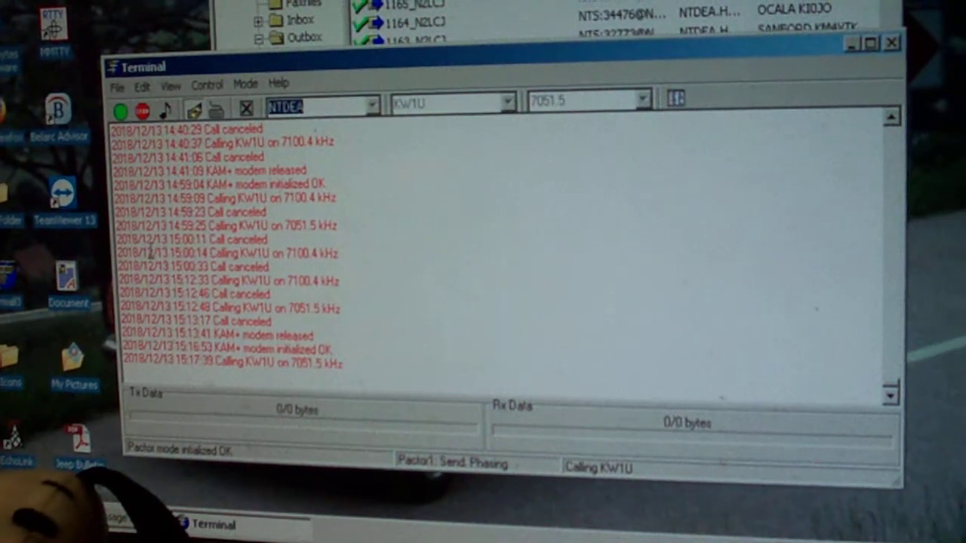
mouse_move(142, 112)
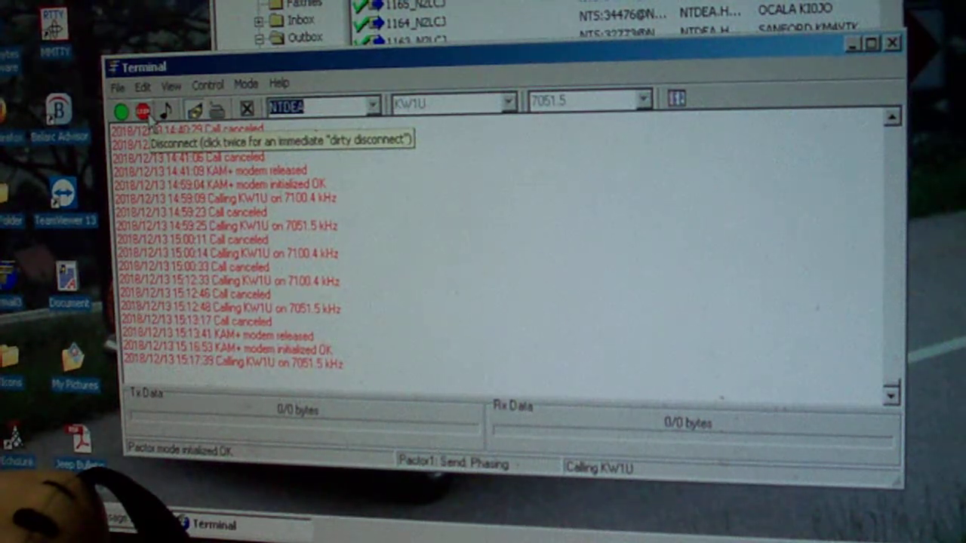
click(141, 111)
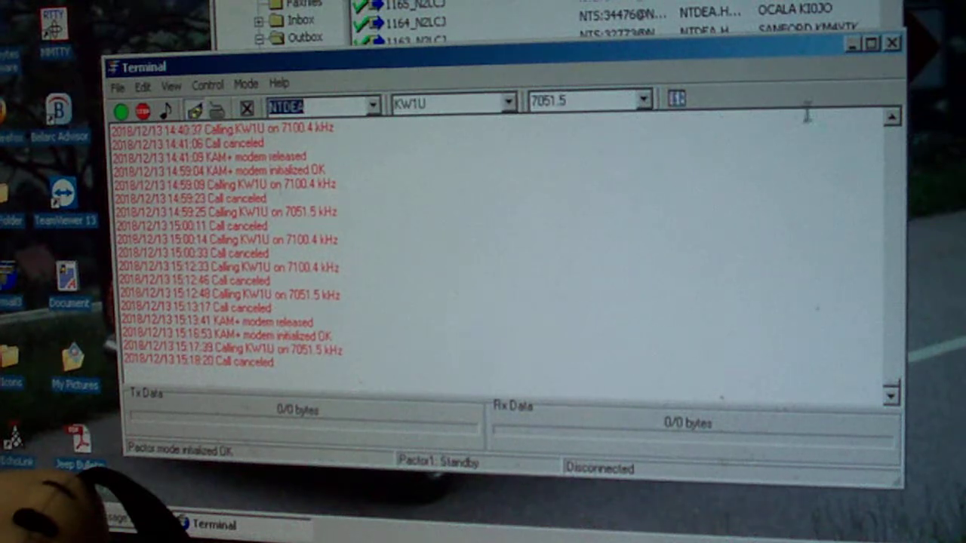
mouse_move(893, 60)
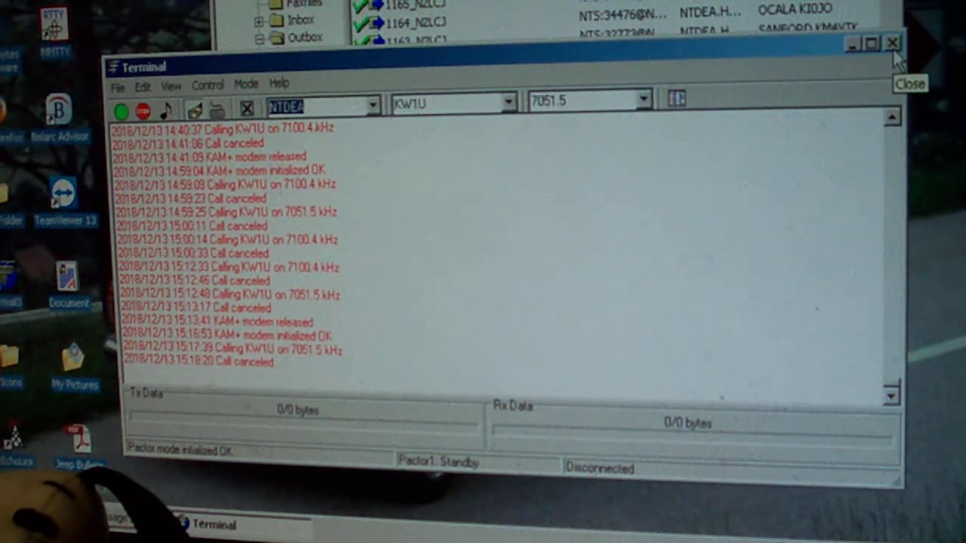
click(893, 42)
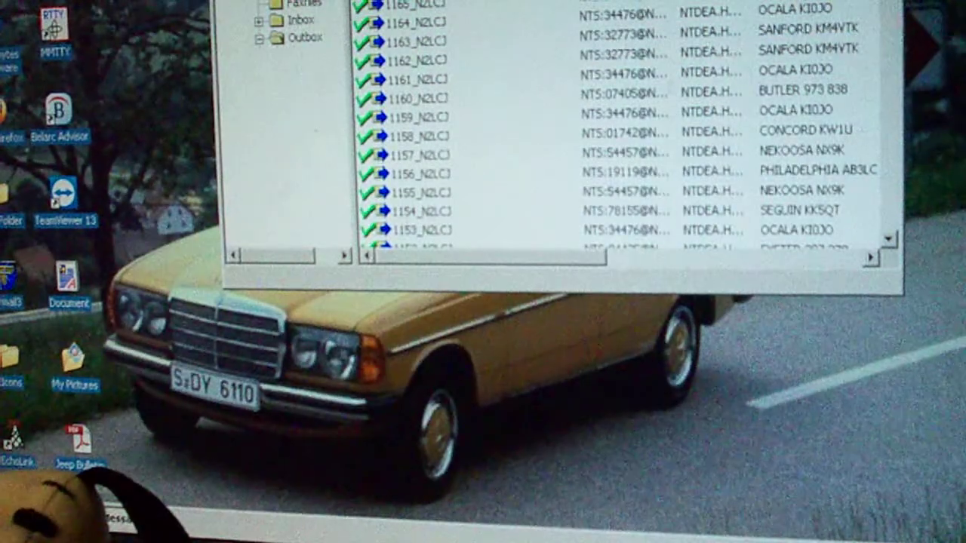
click(260, 37)
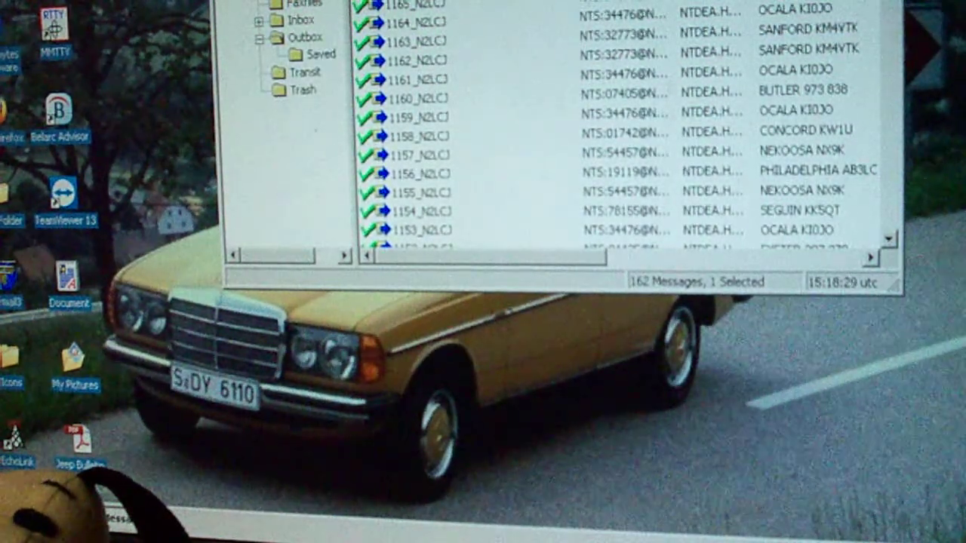